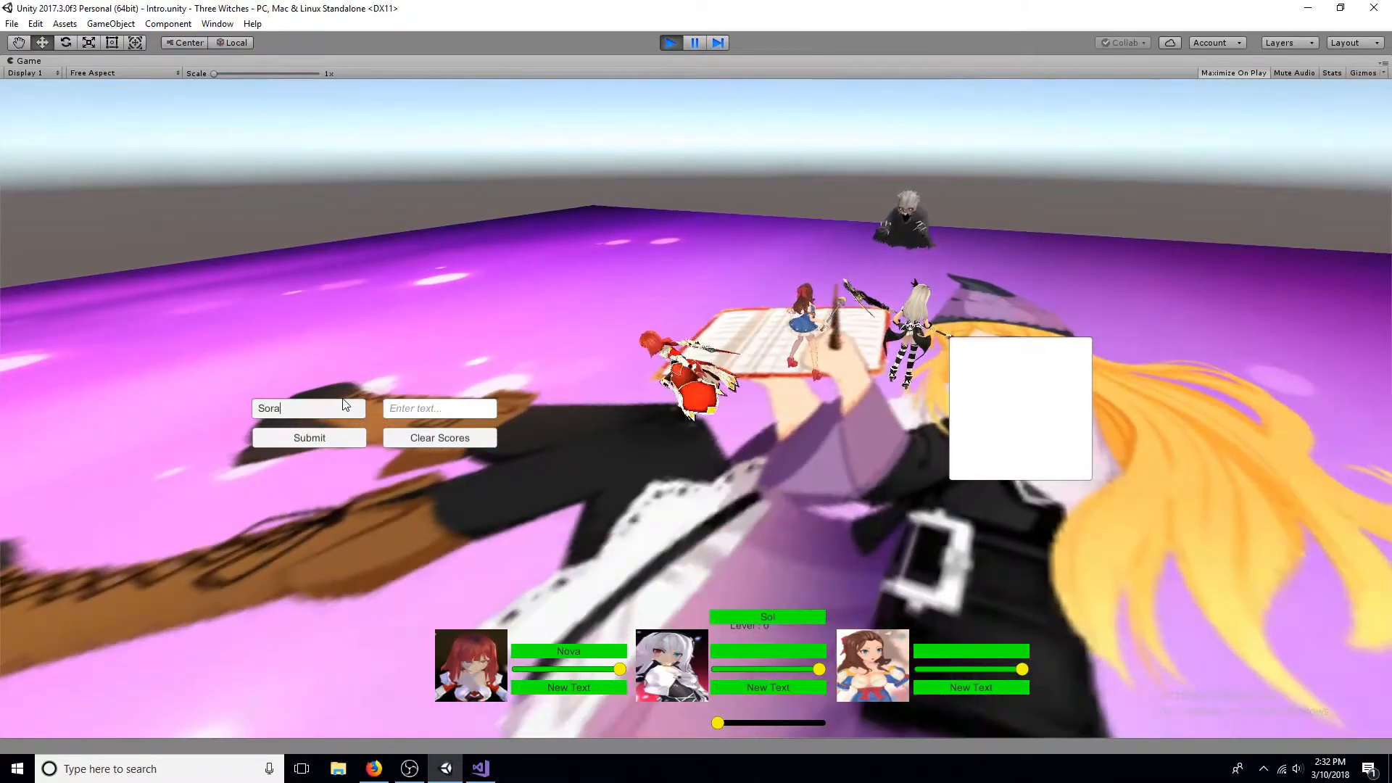
# Step: Submit leaderboard entries Sora 123, Riku 200 and Kairi 155 in the running game
pyautogui.write('123')
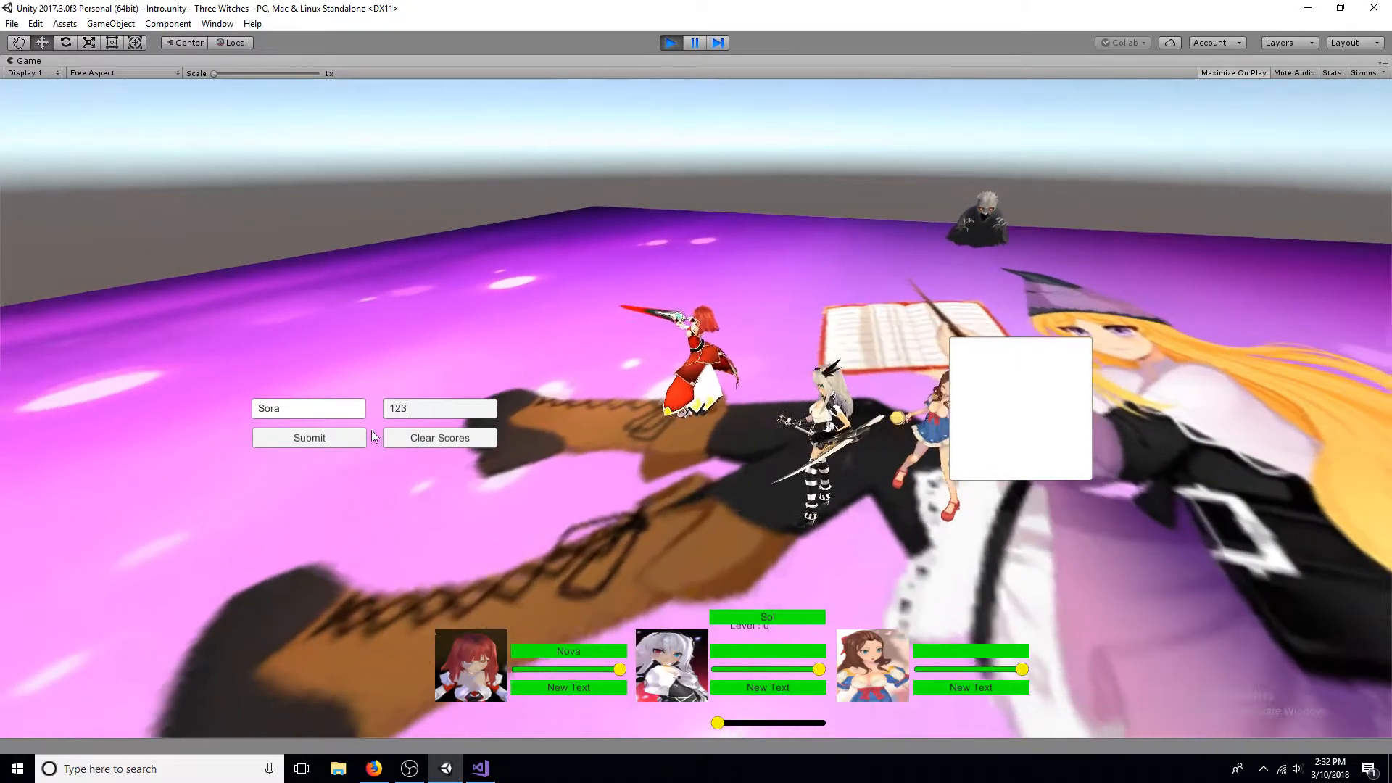
pyautogui.click(309, 437)
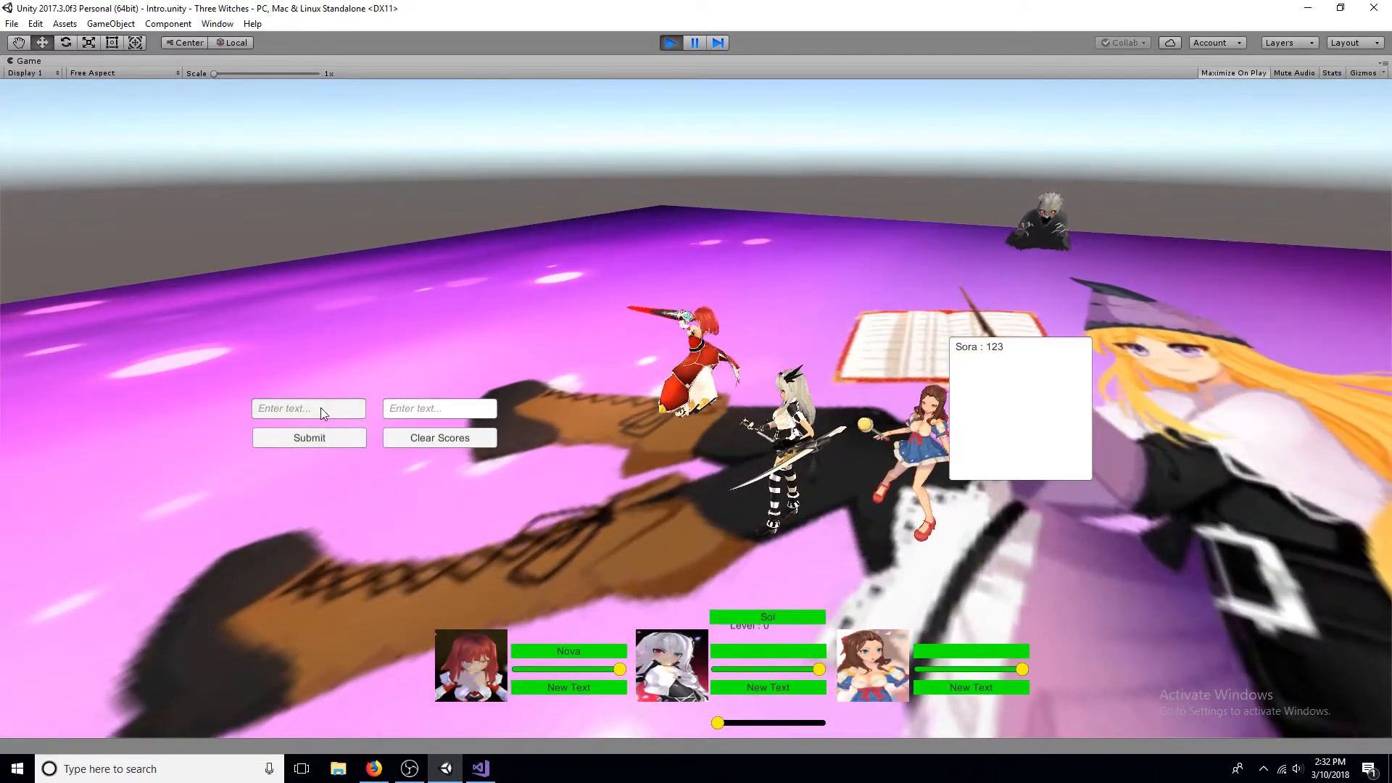
pyautogui.write('Riku')
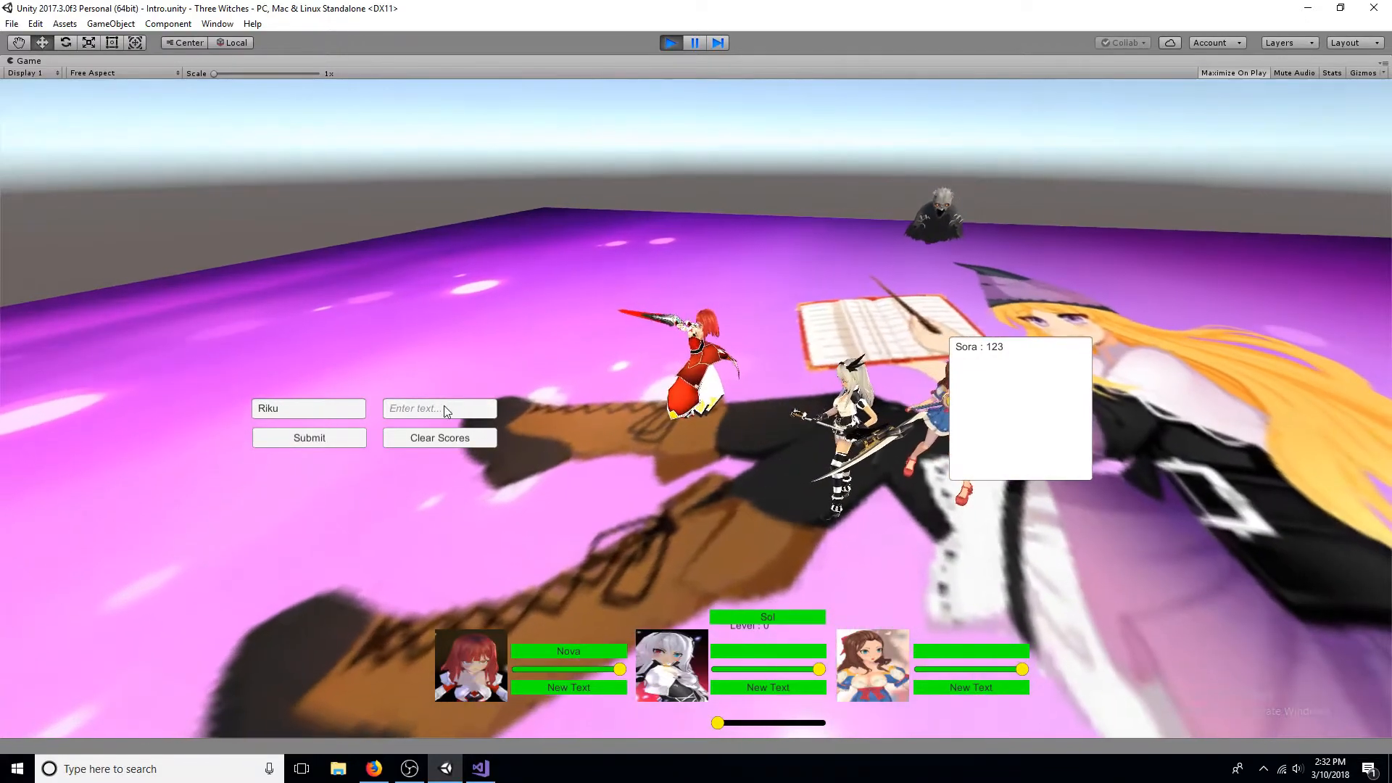
pyautogui.write('200')
pyautogui.write('K')
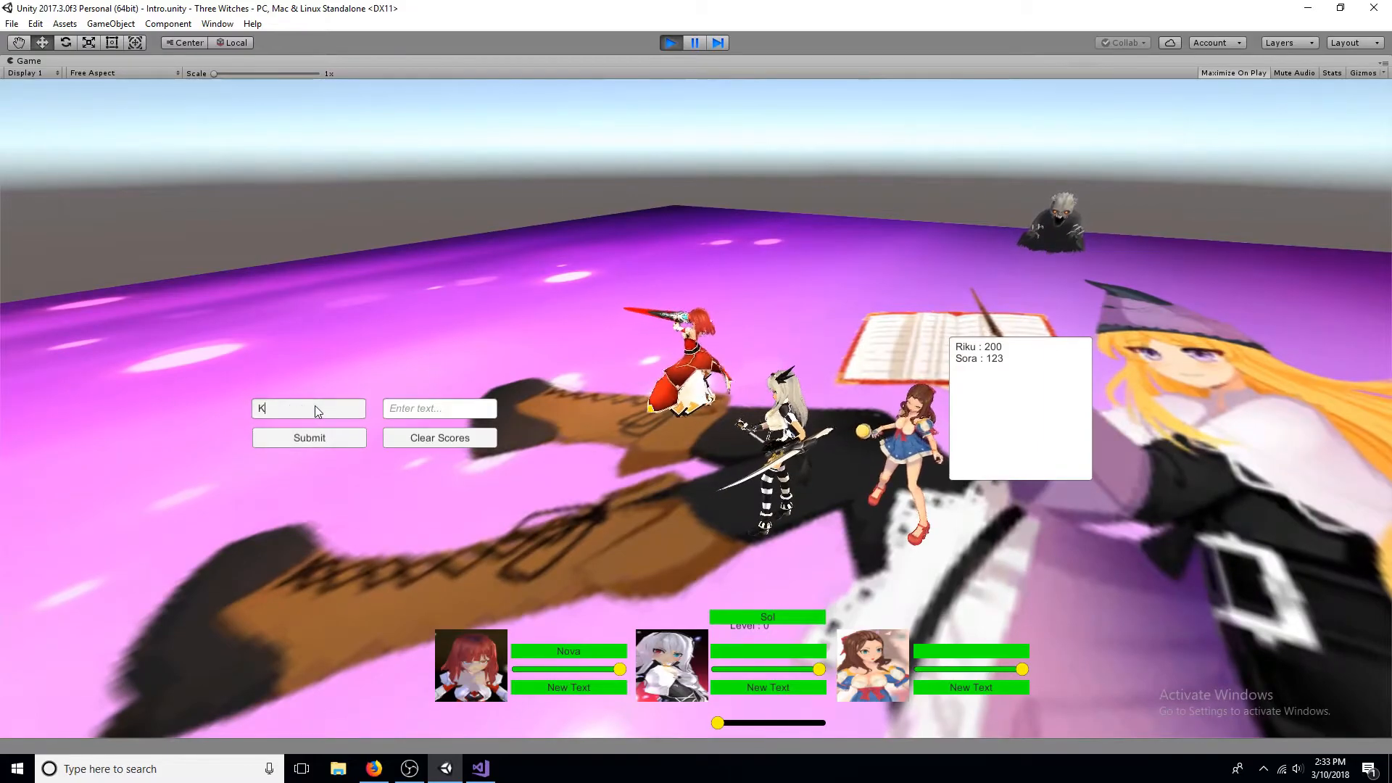
pyautogui.write('airi')
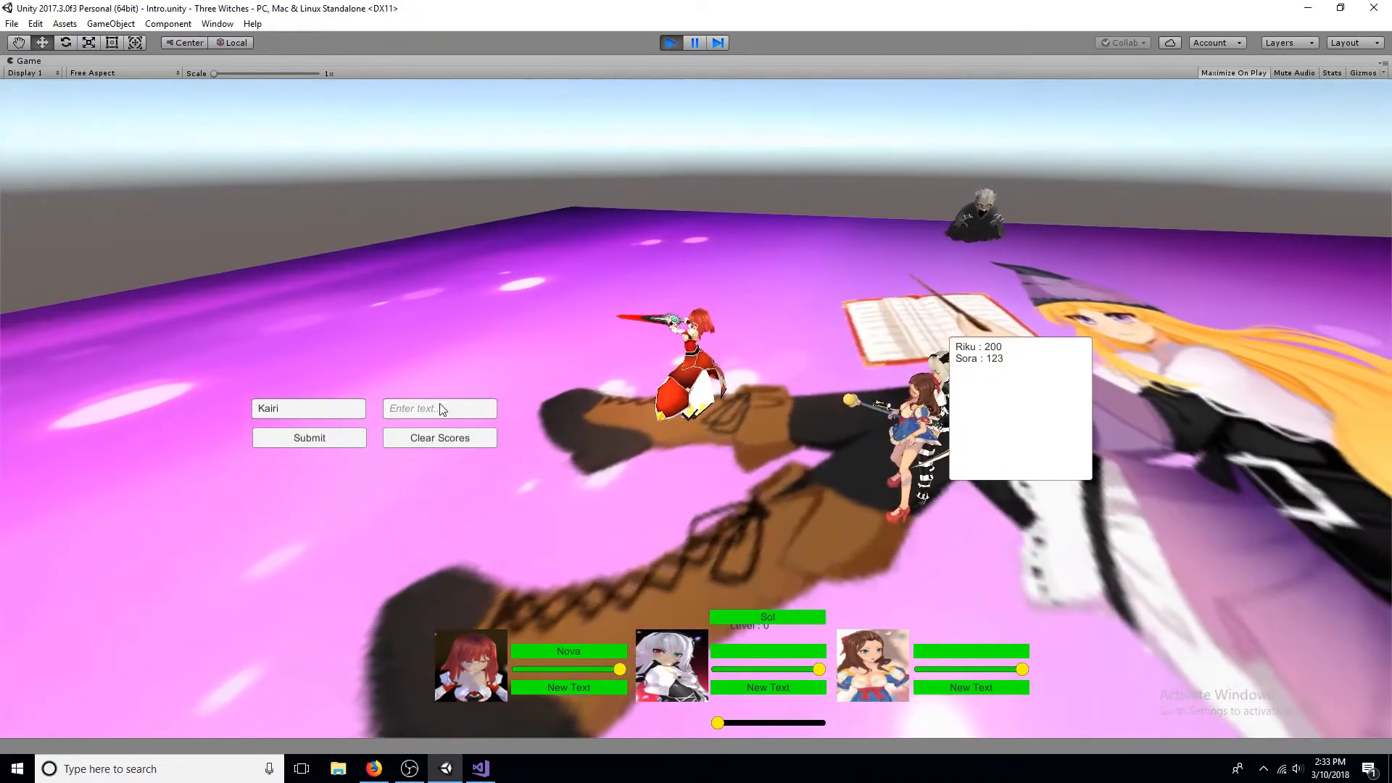
pyautogui.write('155')
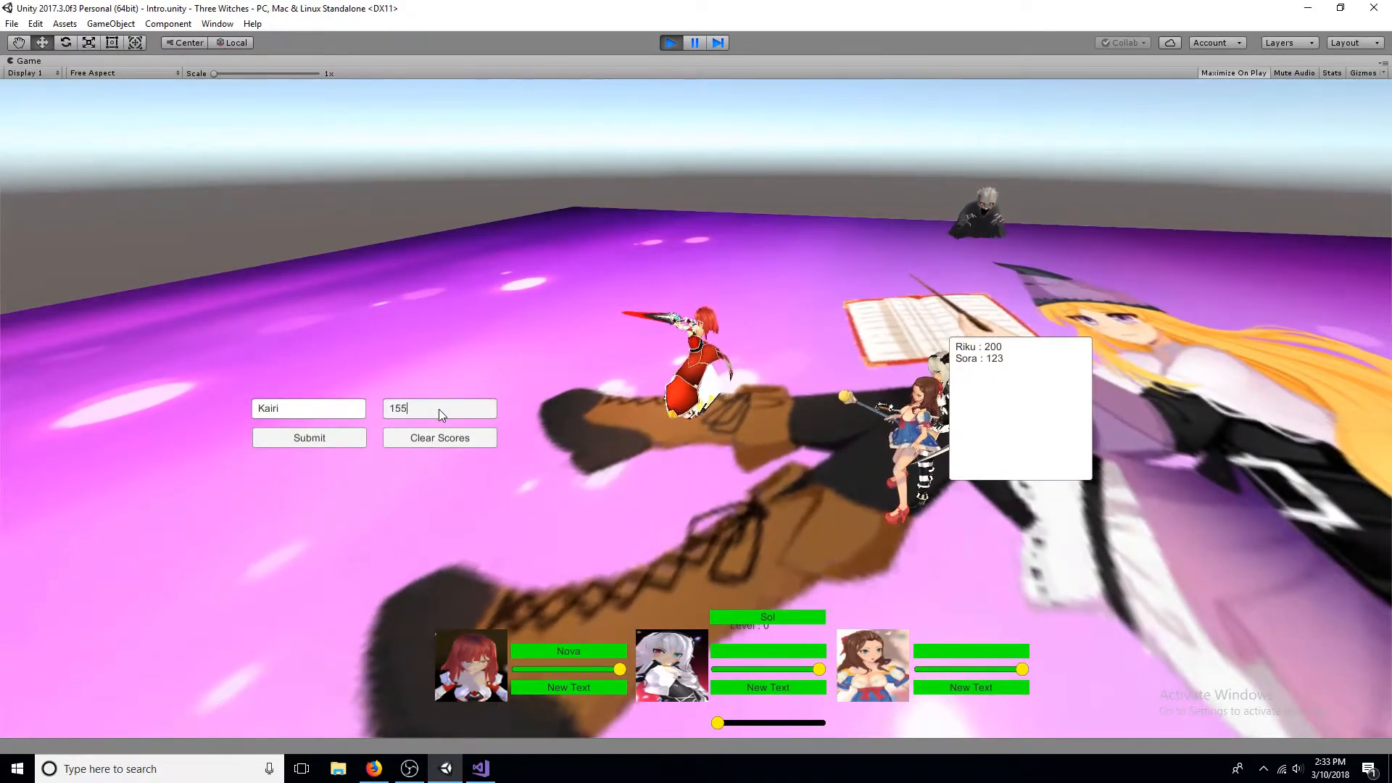
pyautogui.click(309, 436)
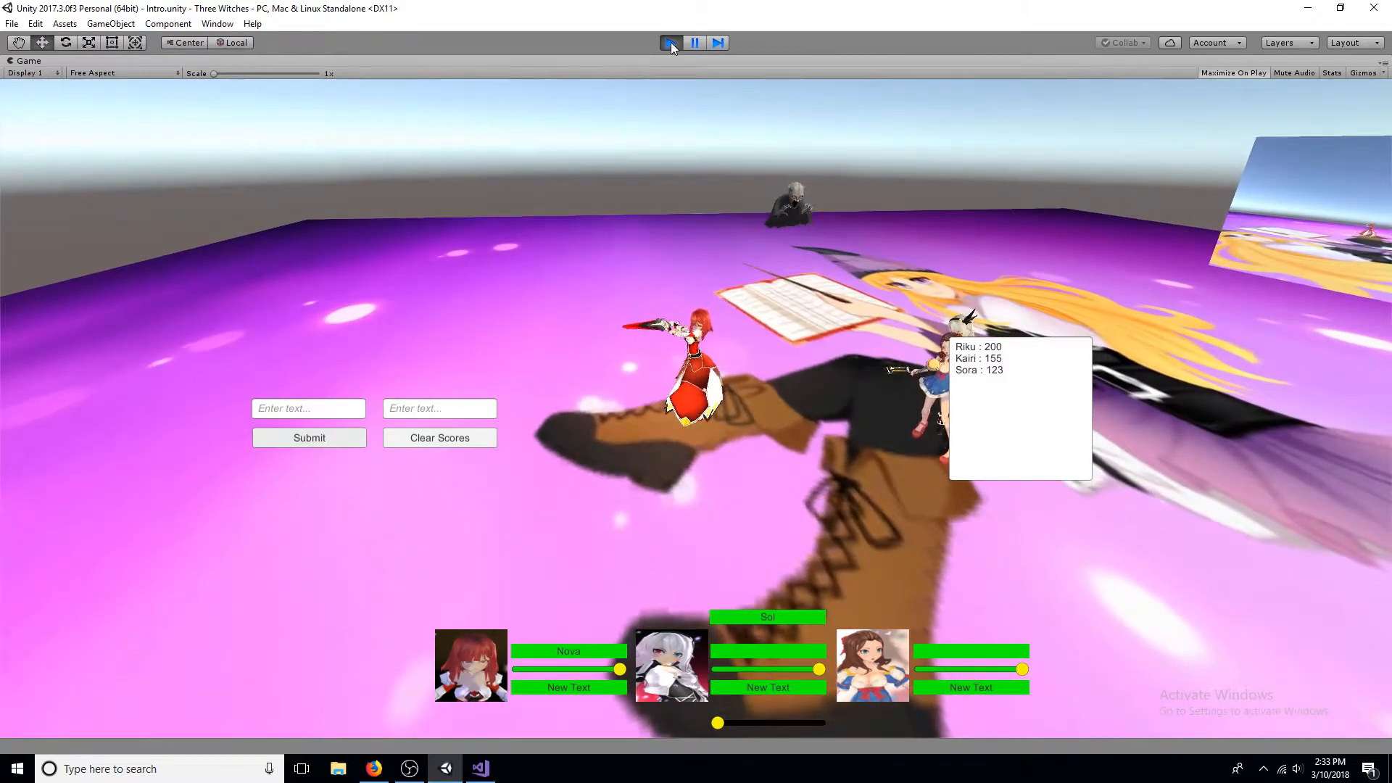
# Step: Restart the game to confirm saved scores reload, then clear all scores and stop
pyautogui.click(669, 43)
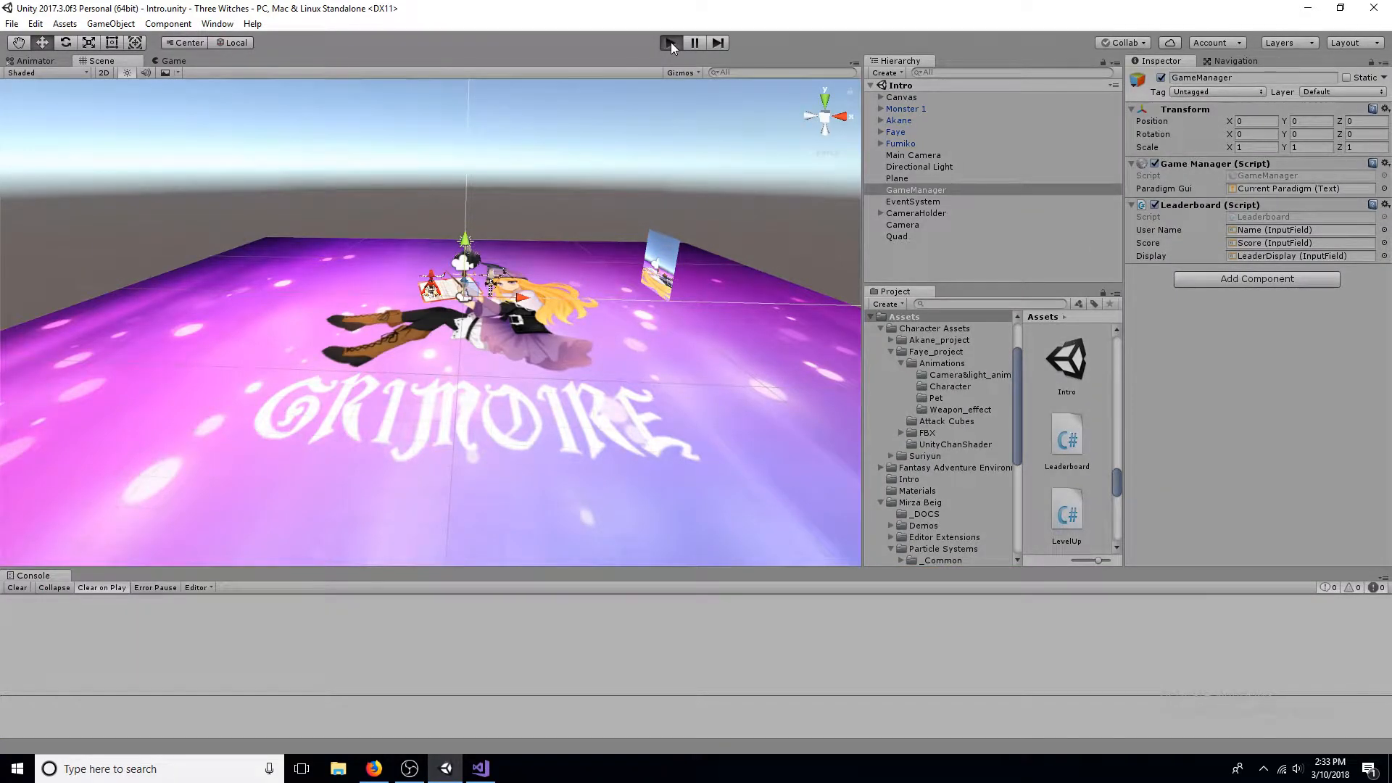
pyautogui.click(670, 42)
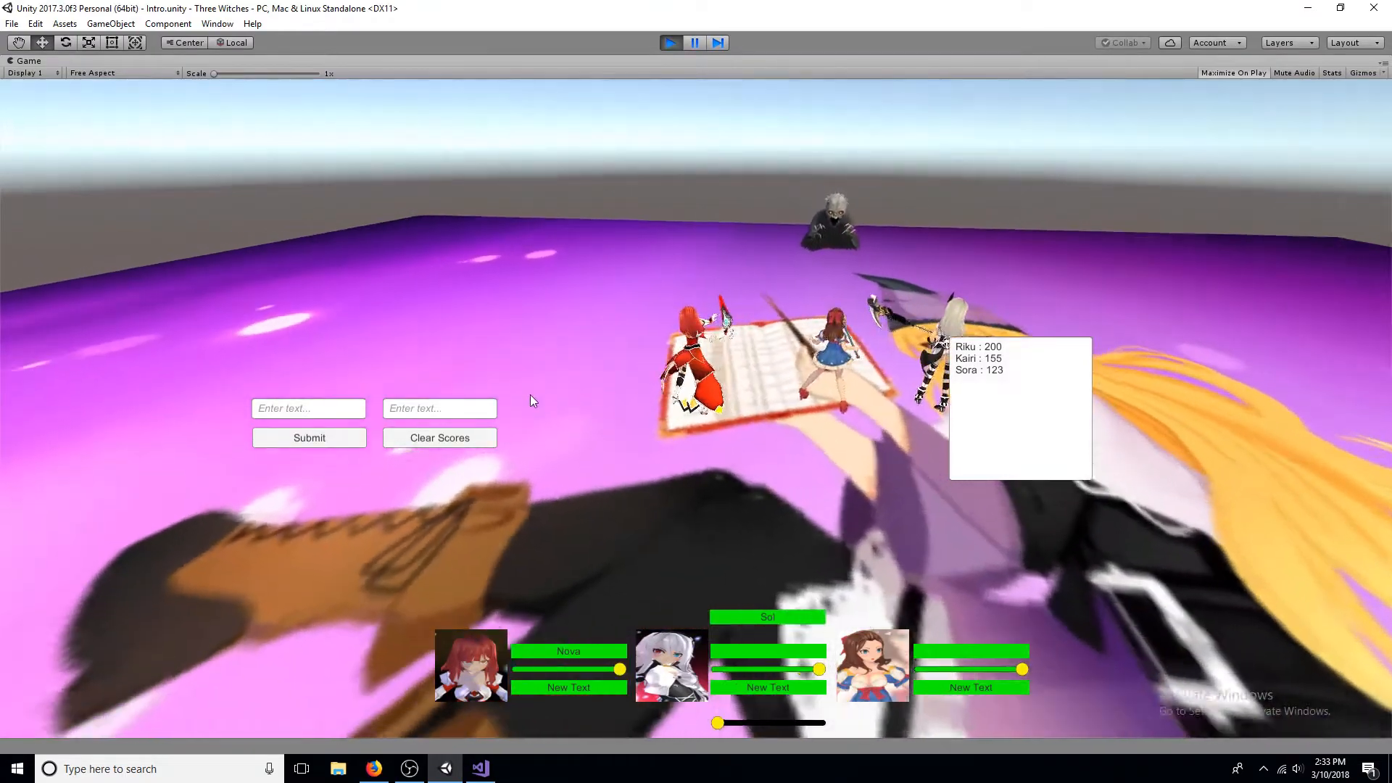
pyautogui.click(439, 438)
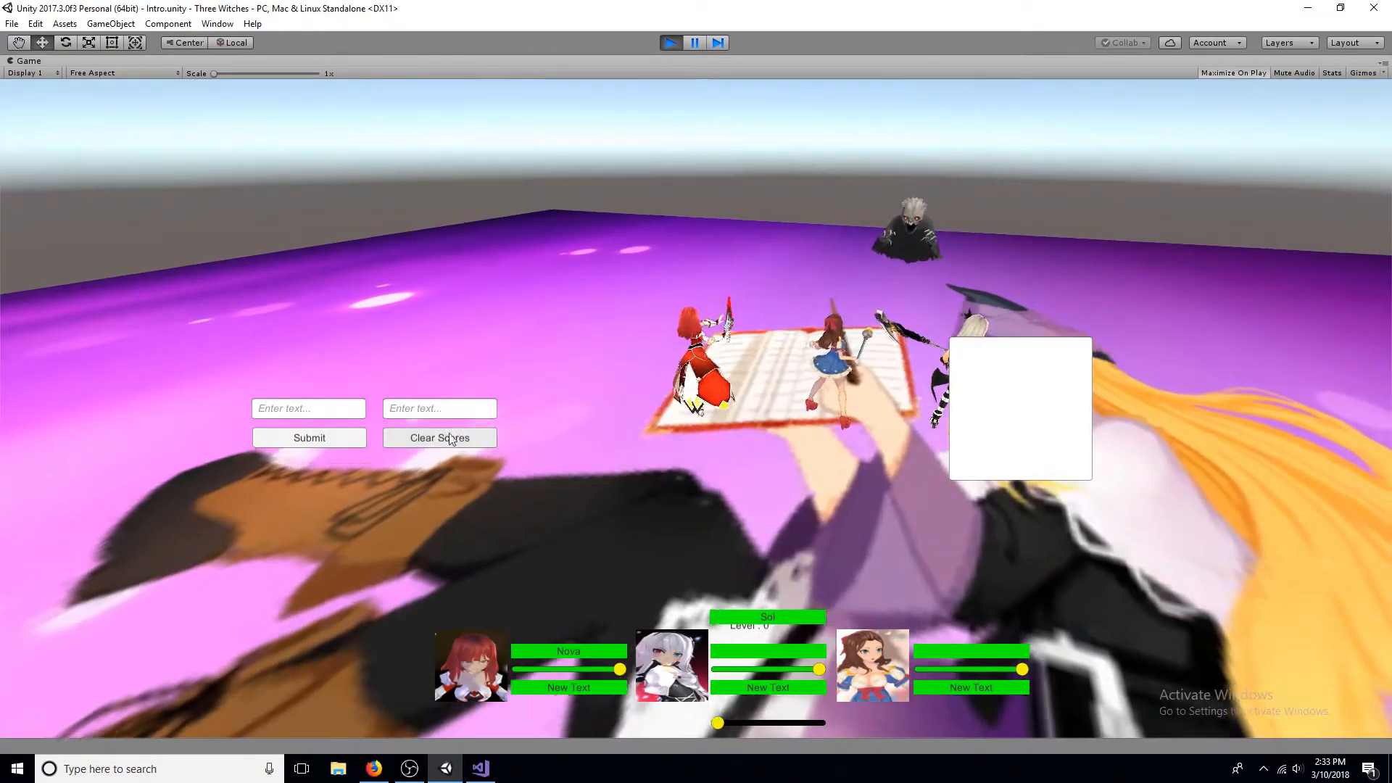
pyautogui.click(669, 42)
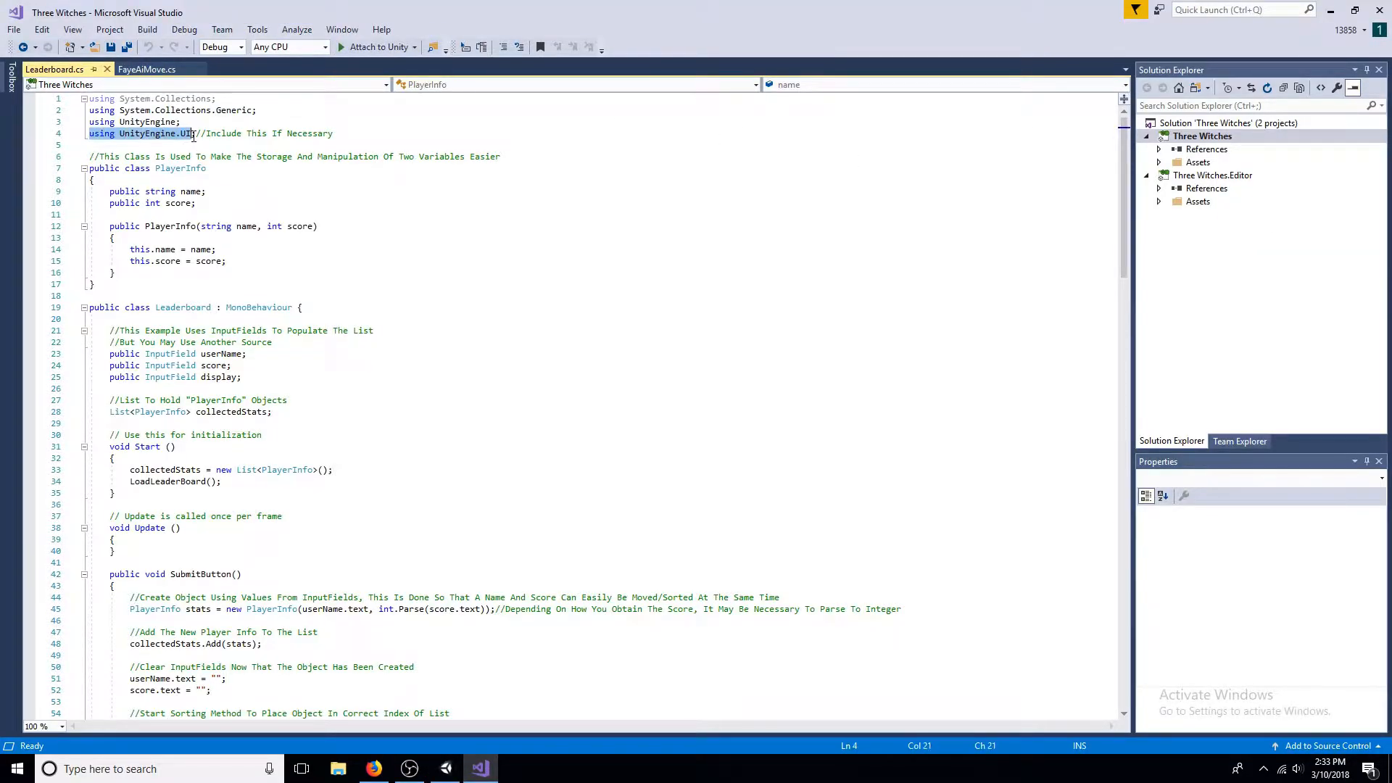
pyautogui.moveTo(184, 133)
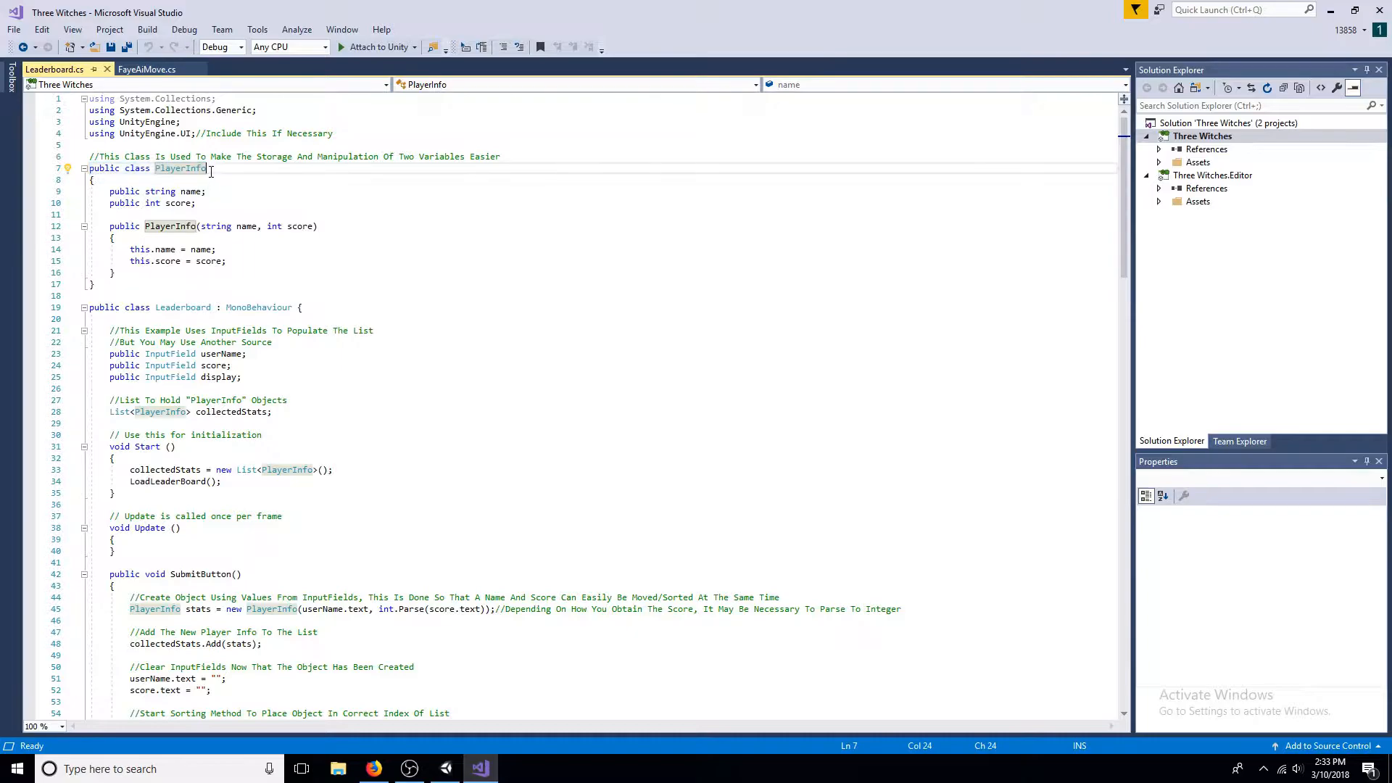
# Step: Scroll through Leaderboard.cs past the PlayerInfo class, InputField fields and Start()
pyautogui.scroll(-3)
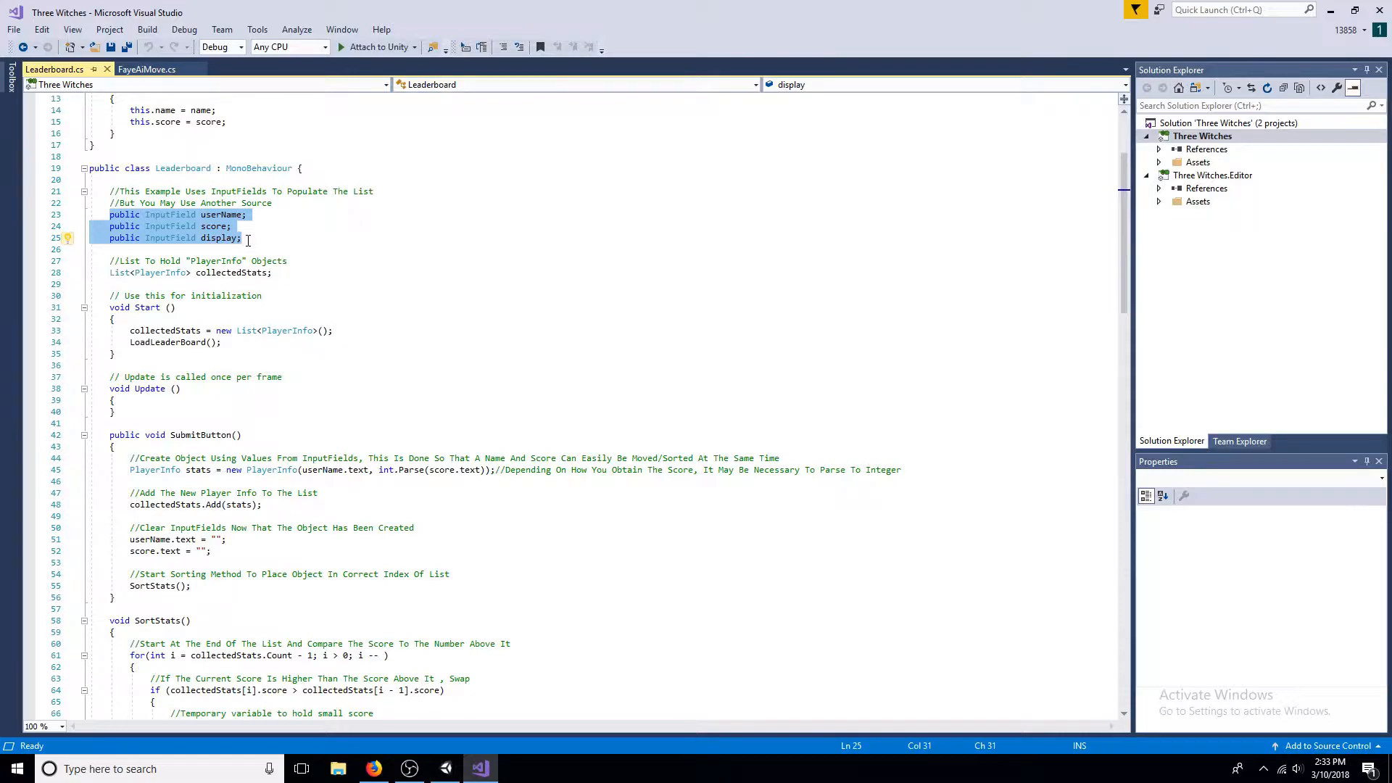
pyautogui.moveTo(129, 273)
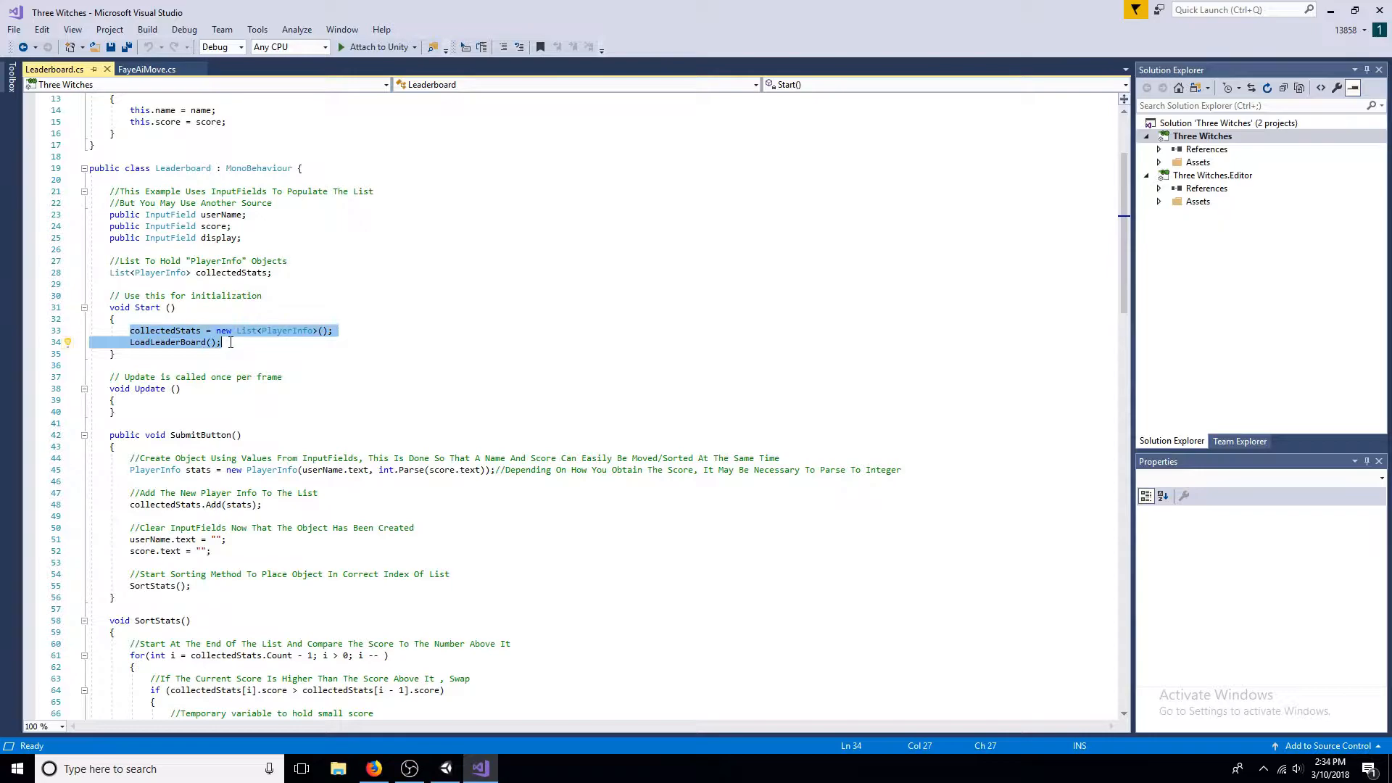
pyautogui.scroll(-3)
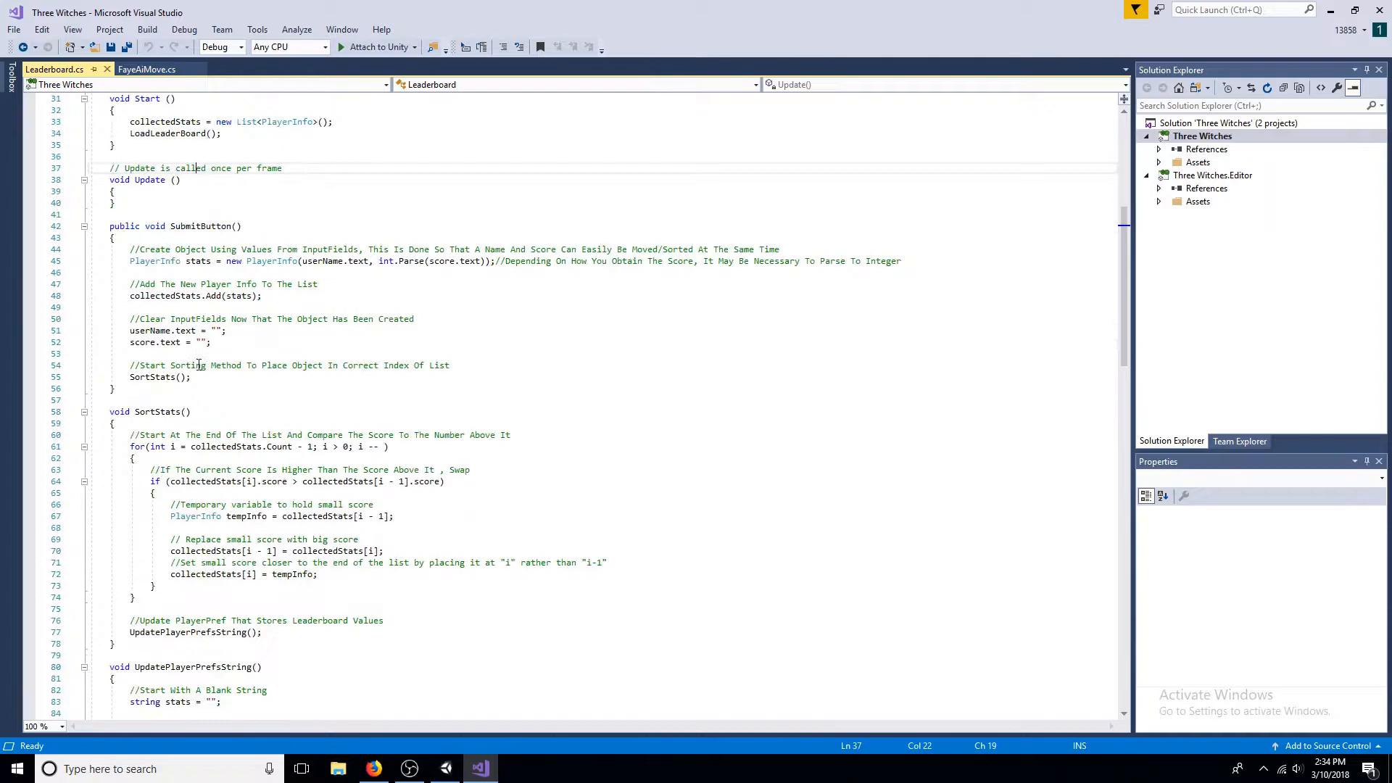
pyautogui.doubleClick(202, 226)
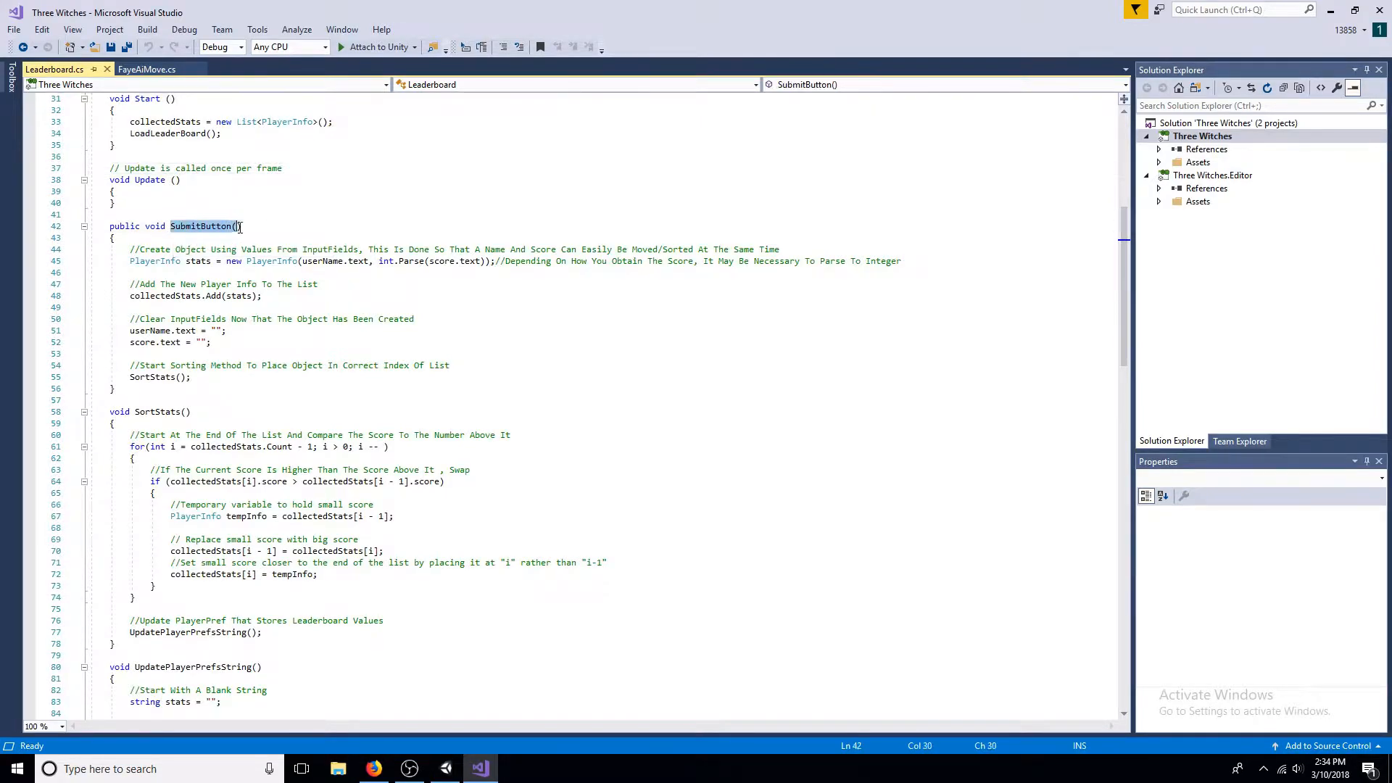
pyautogui.click(241, 225)
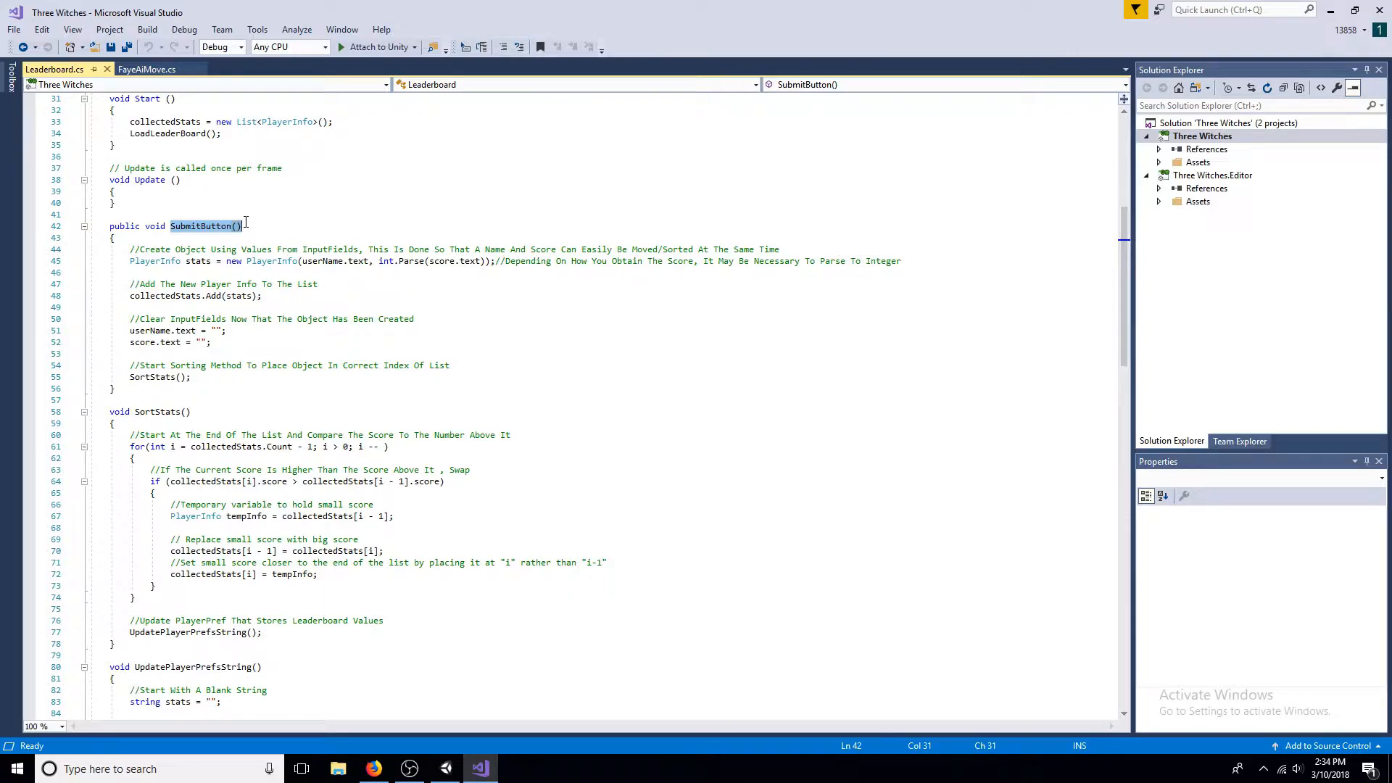
pyautogui.scroll(-3)
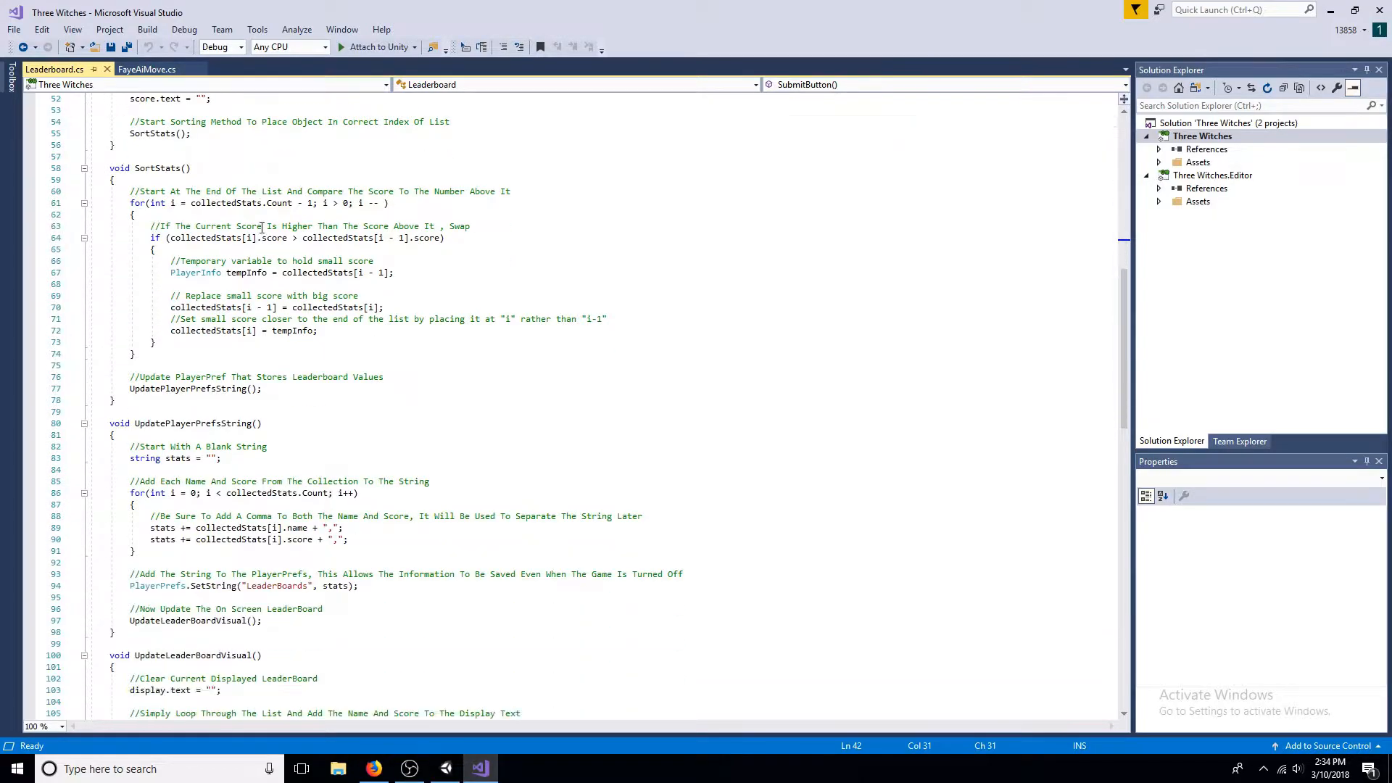
pyautogui.doubleClick(161, 168)
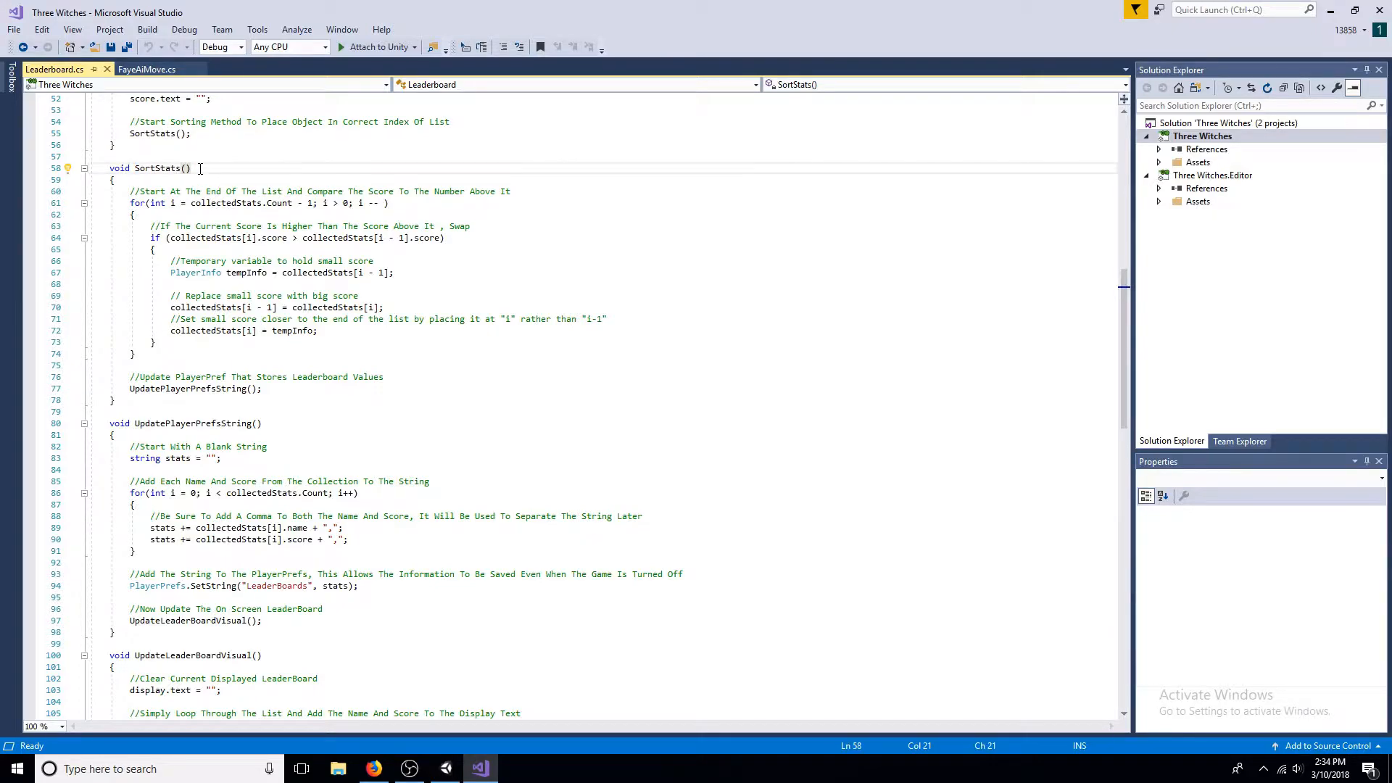
pyautogui.scroll(-3)
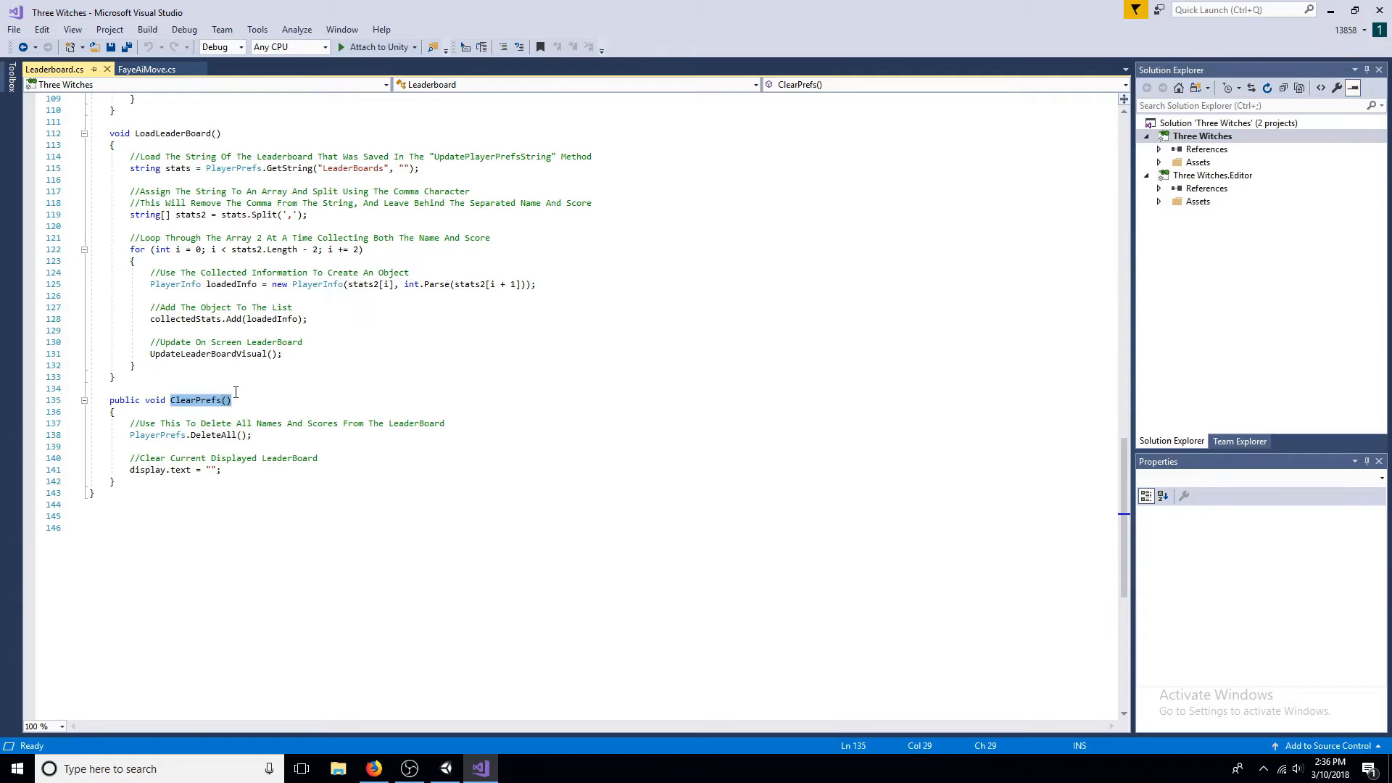
# Step: Deselect the highlighted ClearPrefs name and switch back to the Unity editor
pyautogui.click(344, 488)
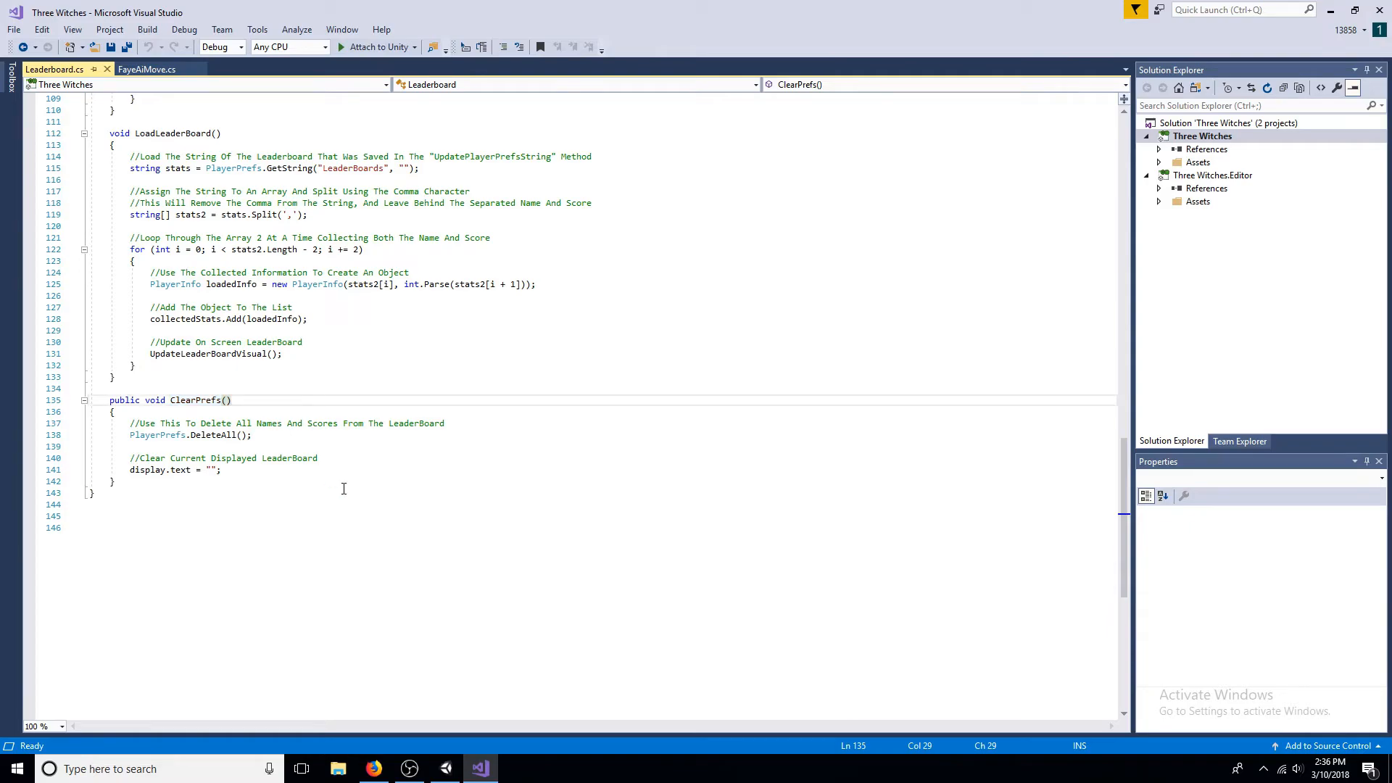
pyautogui.click(447, 768)
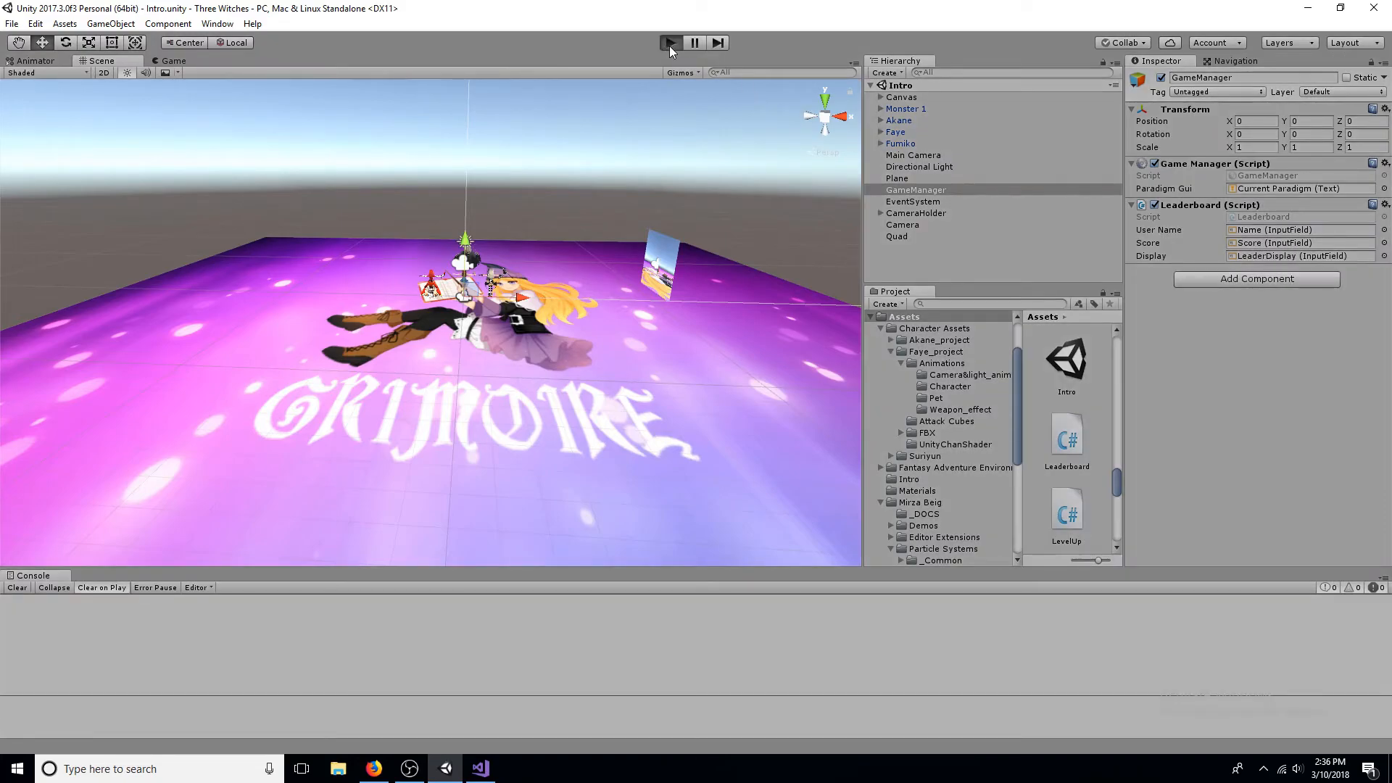
# Step: Start Play mode and enter the name Sora with a score of 200
pyautogui.click(670, 42)
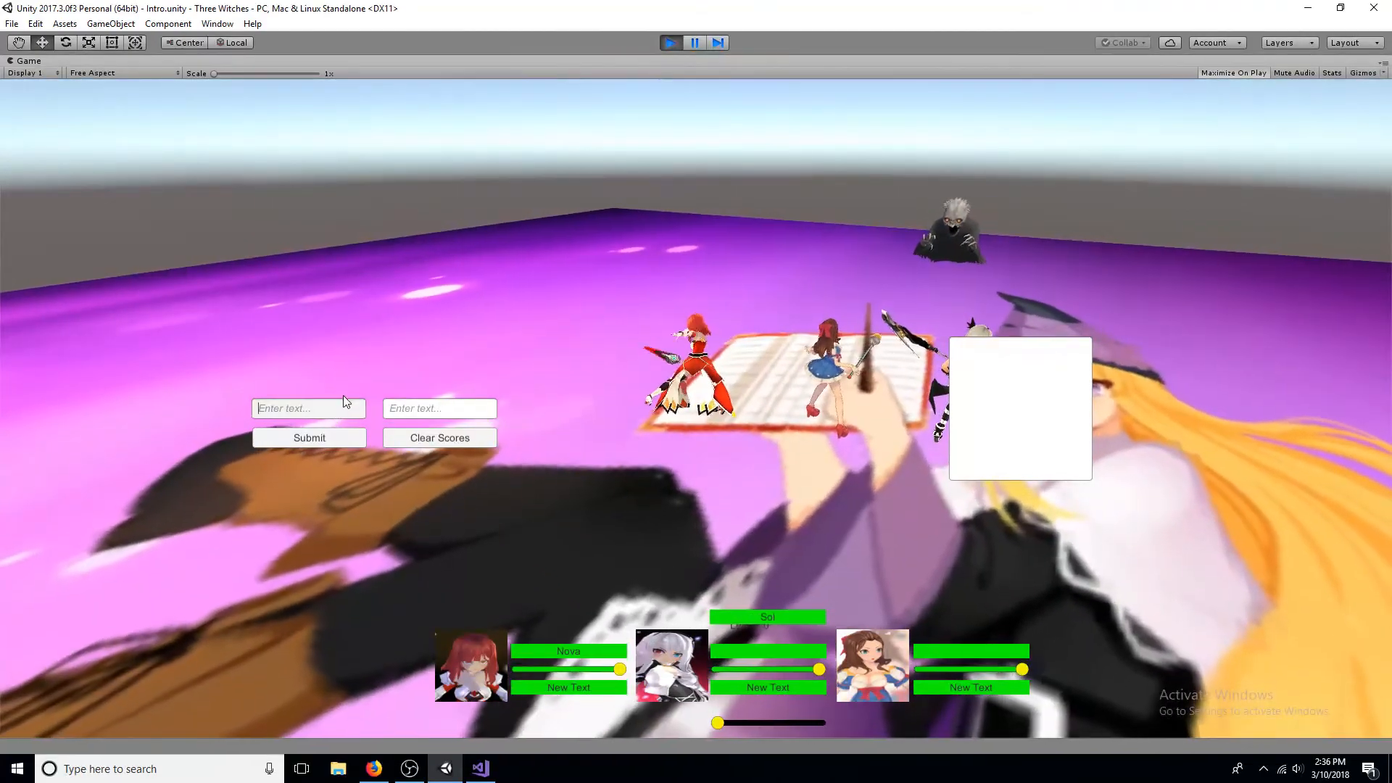
pyautogui.write('Sora')
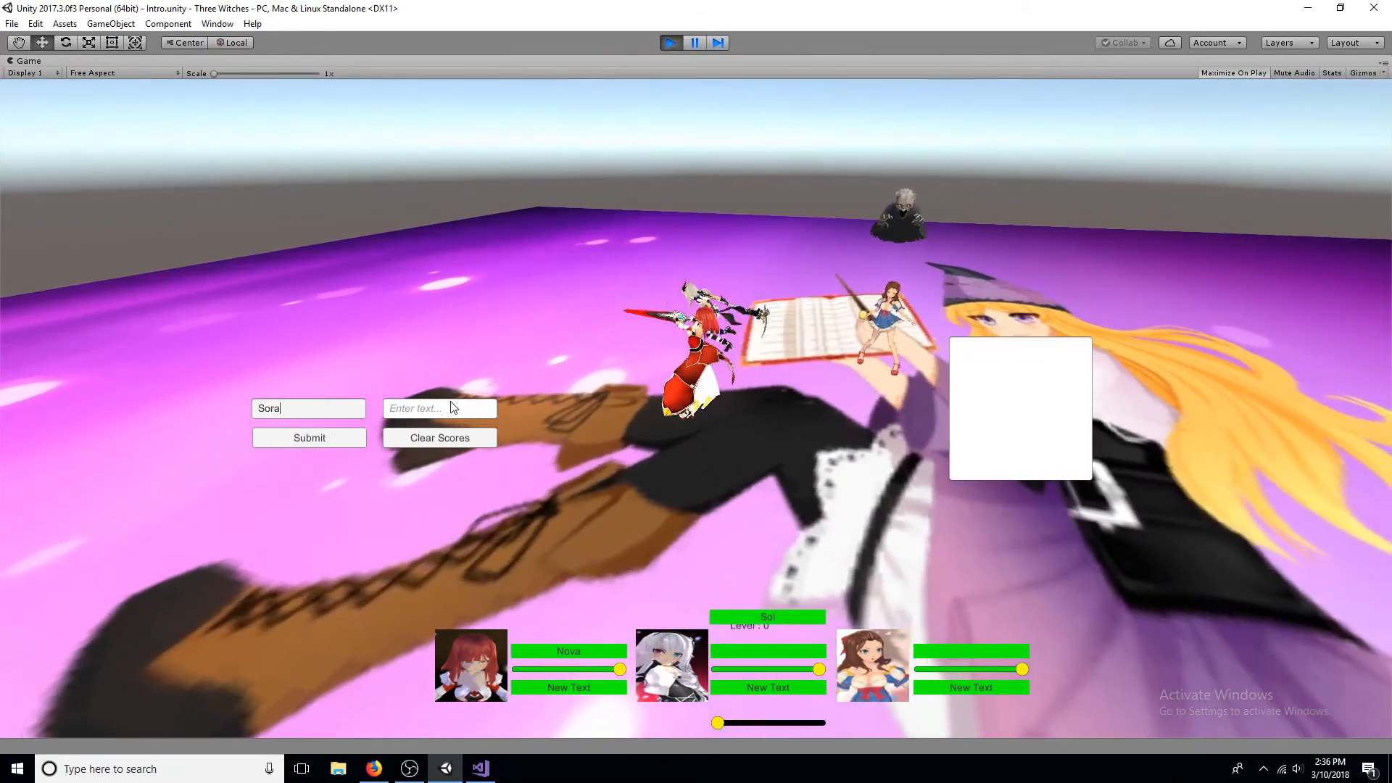
pyautogui.write('200')
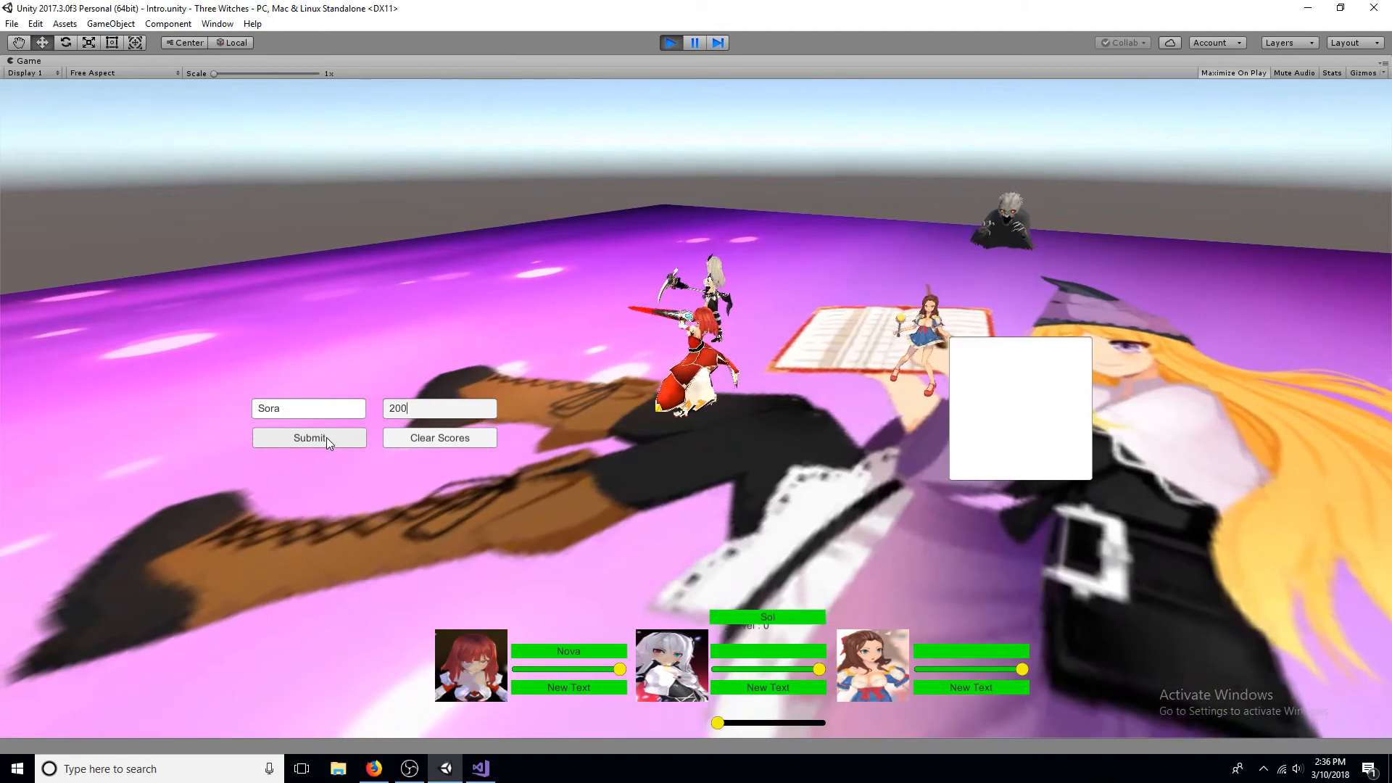